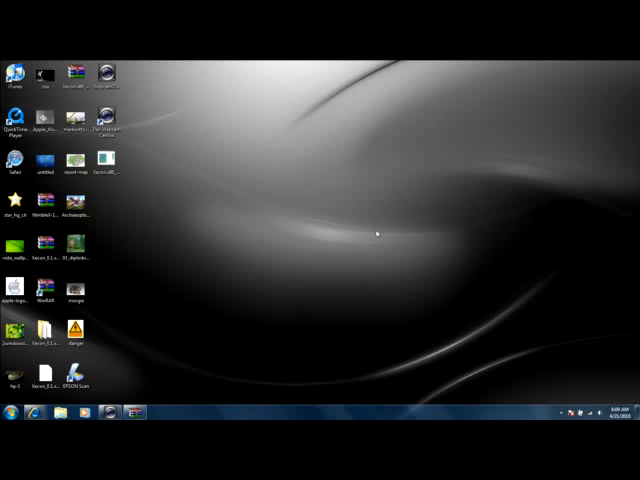
pyautogui.moveTo(142, 260)
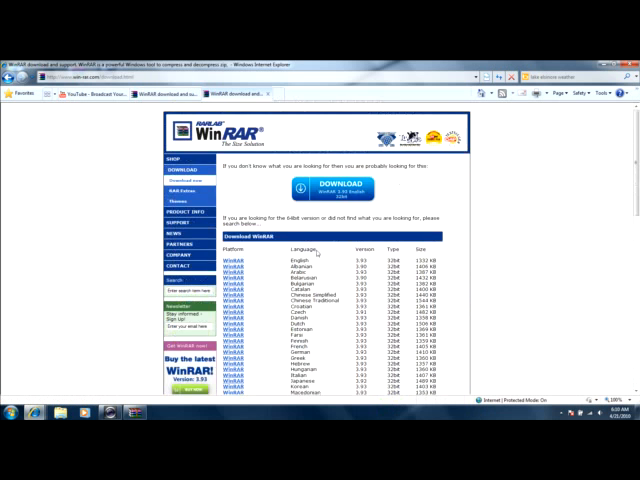
pyautogui.scroll(-3)
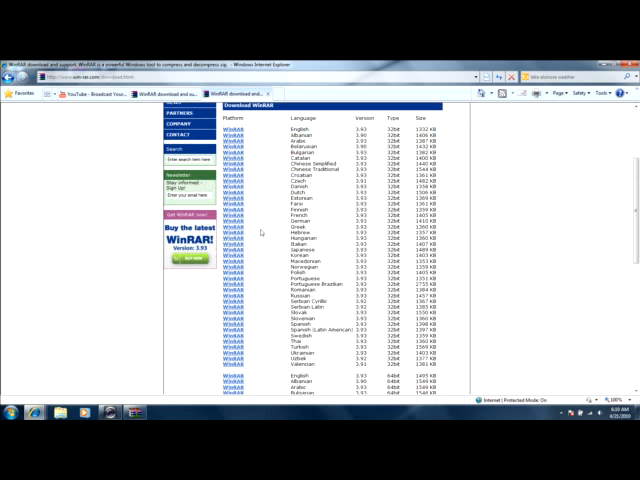
pyautogui.scroll(-3)
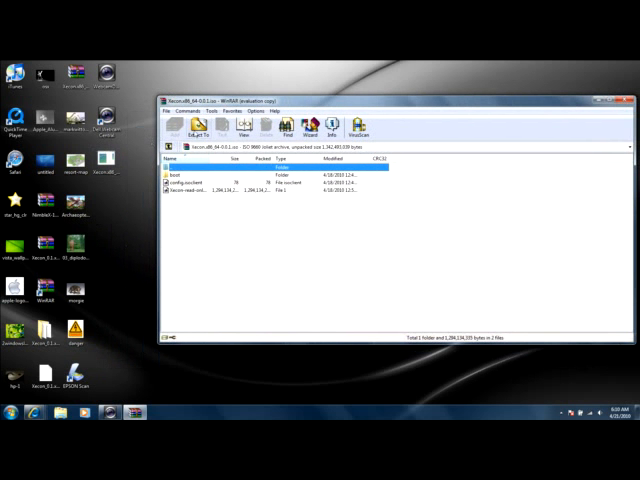
# - Start 'Save archive copy as' from the File menu to get the save dialog
pyautogui.click(168, 112)
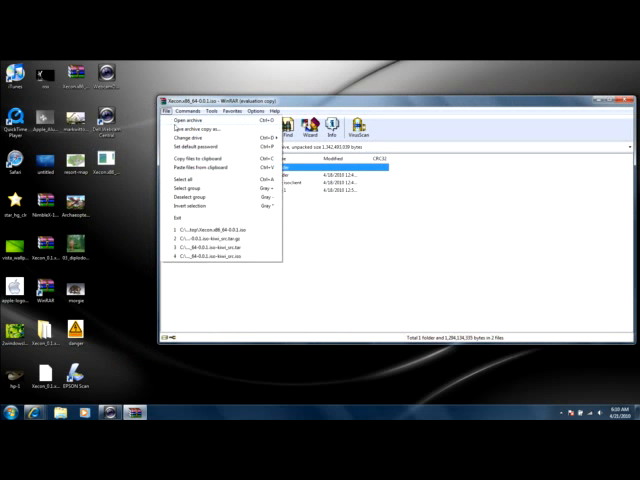
pyautogui.click(196, 128)
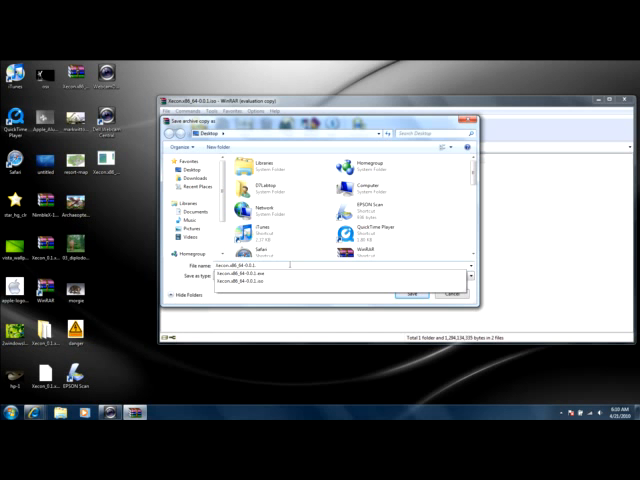
# - Save the archive copy to the Desktop under a name ending in .dmg
pyautogui.click(444, 290)
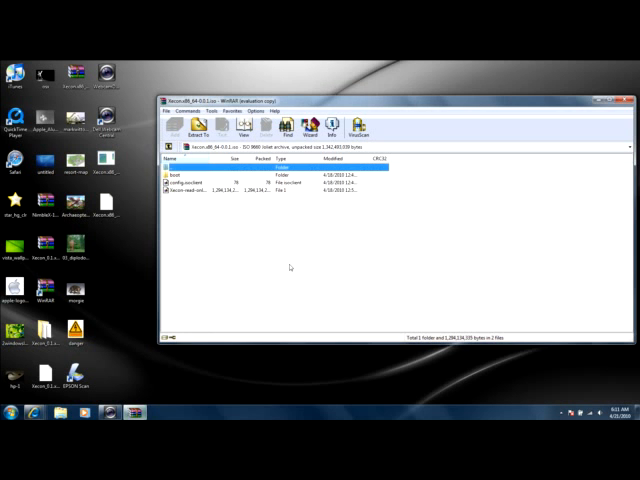
# - Close WinRAR, try the new .dmg on the desktop and dismiss the can't-open notice
pyautogui.click(632, 96)
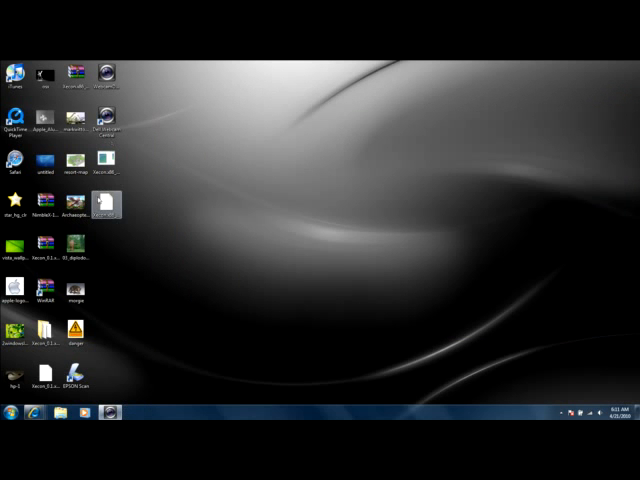
pyautogui.doubleClick(102, 200)
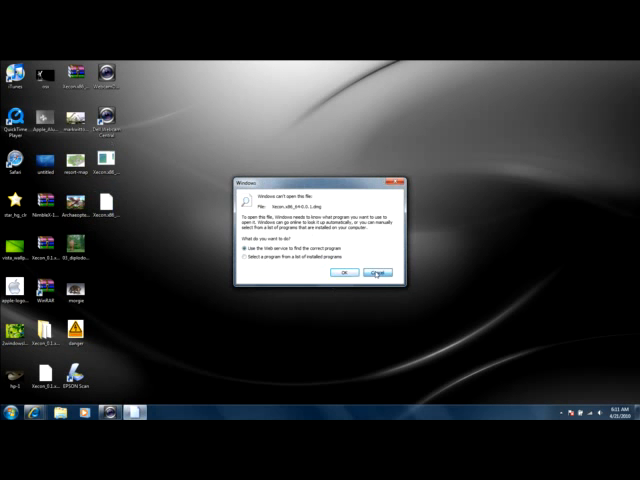
pyautogui.click(382, 274)
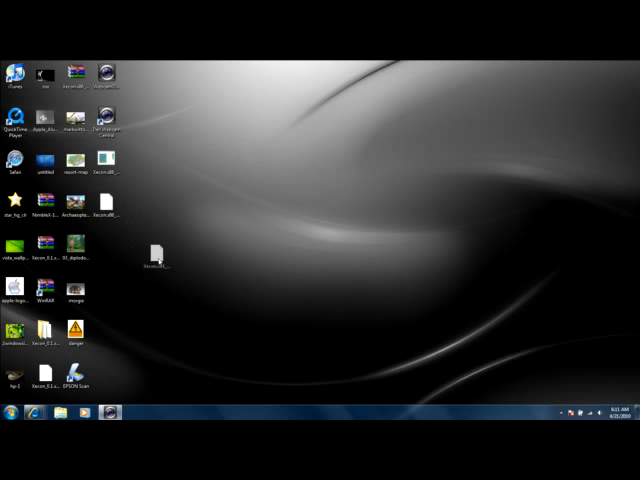